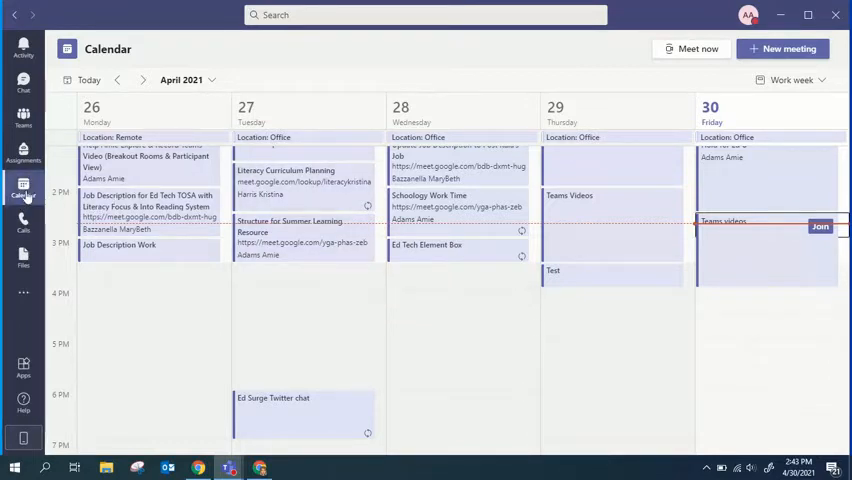
mouse_move(789, 48)
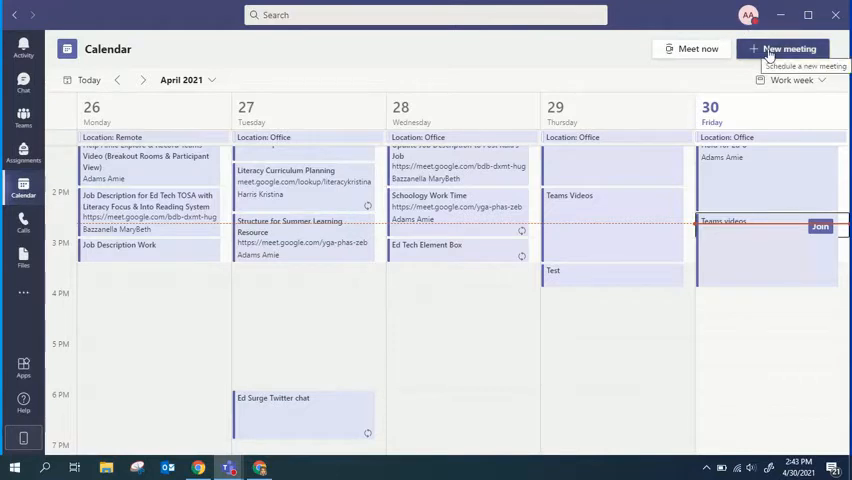
Start a new meeting from the Calendar view's New meeting button.
click(789, 48)
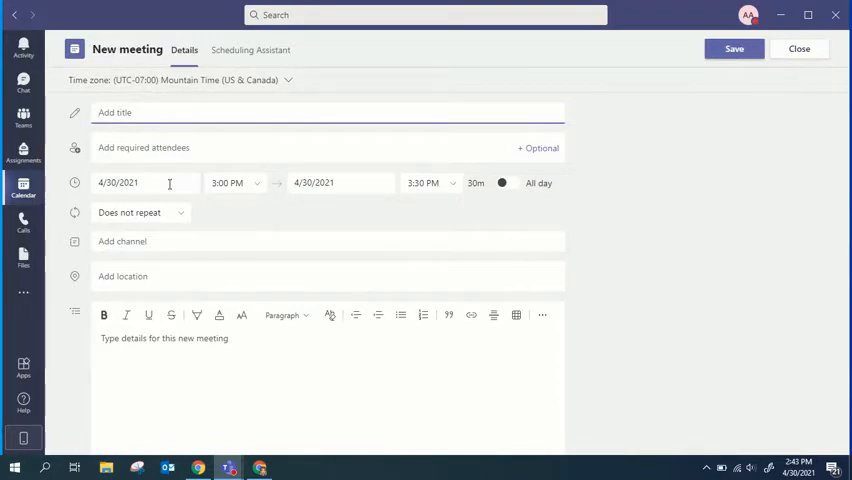
mouse_move(173, 244)
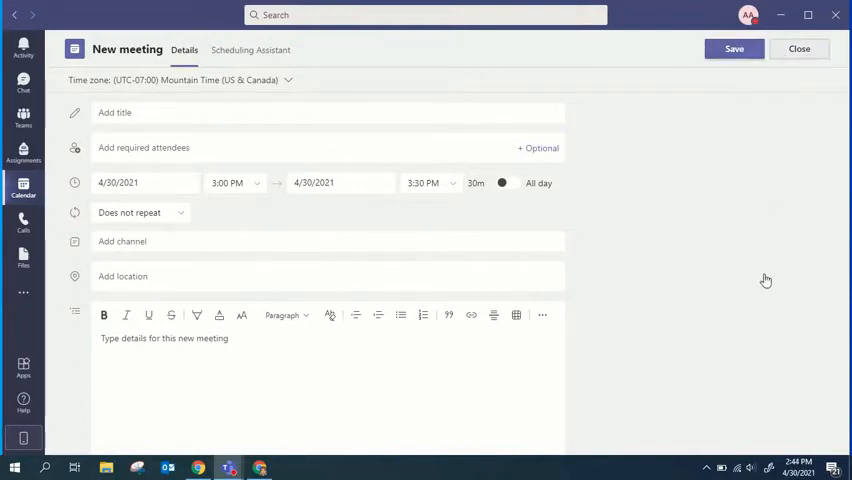
Discard the unsaved meeting form and join Friday's 'Teams videos' meeting.
click(799, 48)
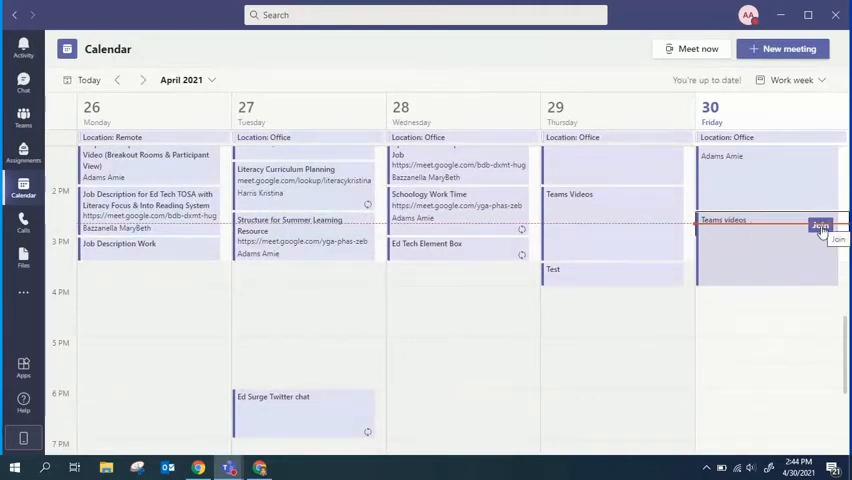
click(820, 227)
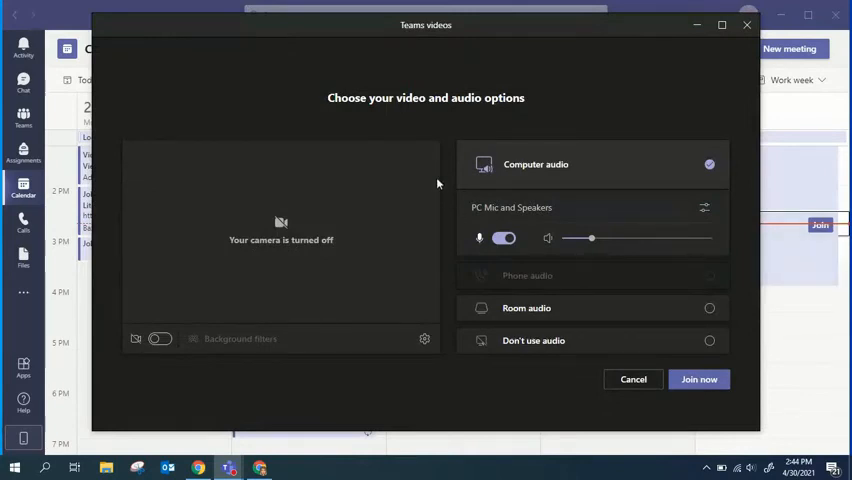
mouse_move(432, 310)
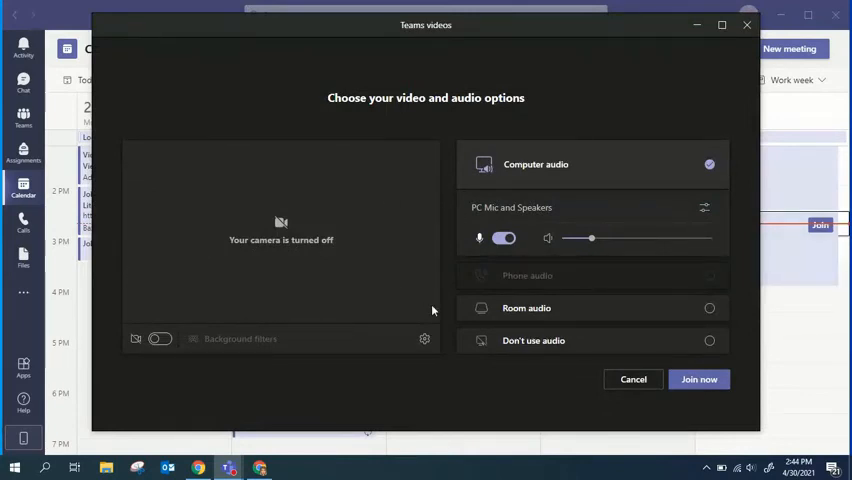